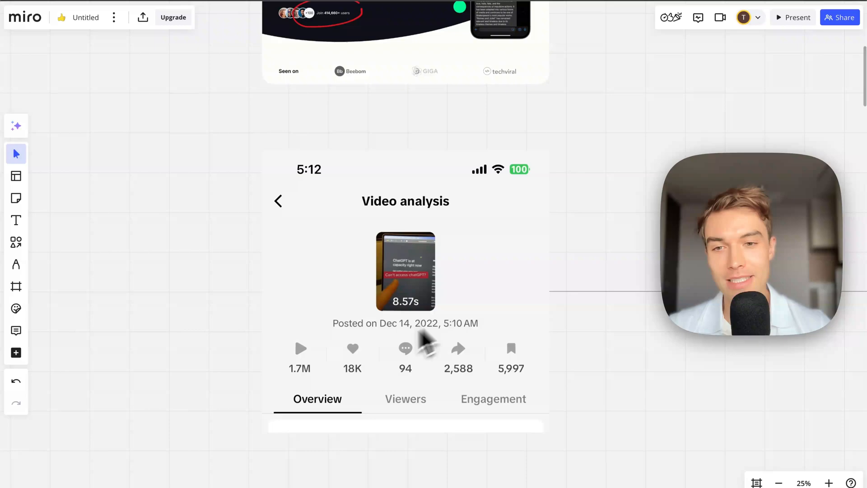
Step: Scroll the board to bring the Steve Jobs 'connect the dots' quote above the Jinni landing page
scroll(down, 3)
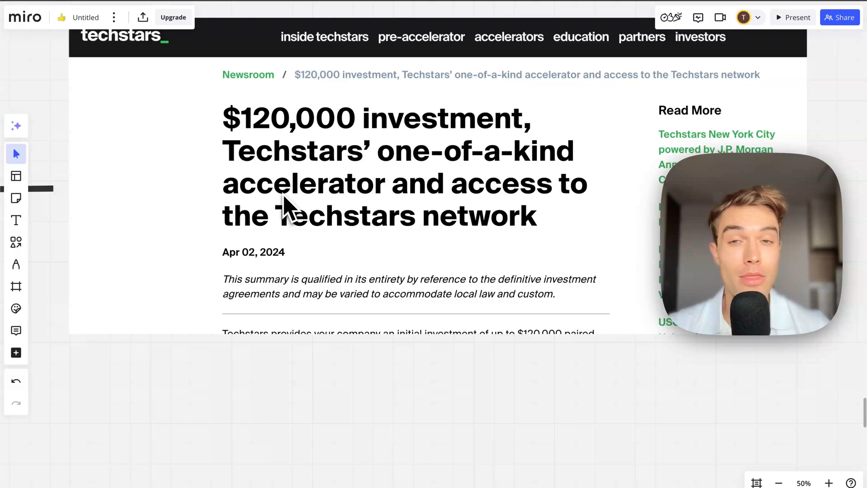
mouse_move(378, 250)
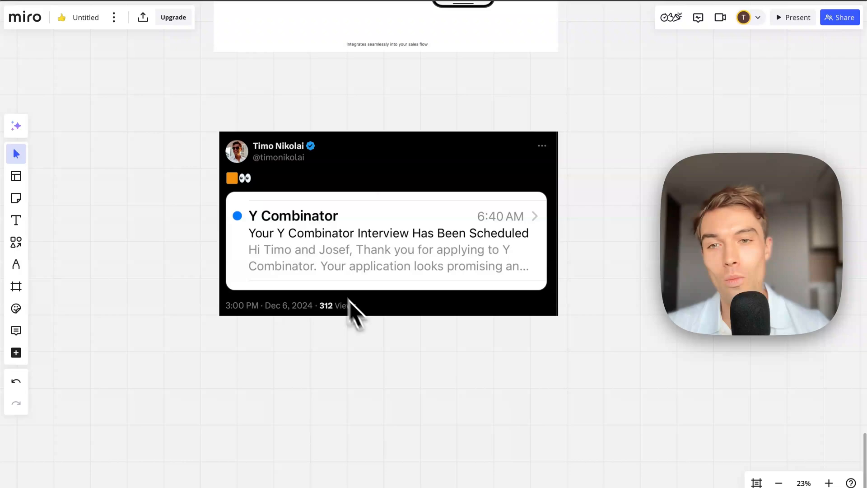
scroll(down, 3)
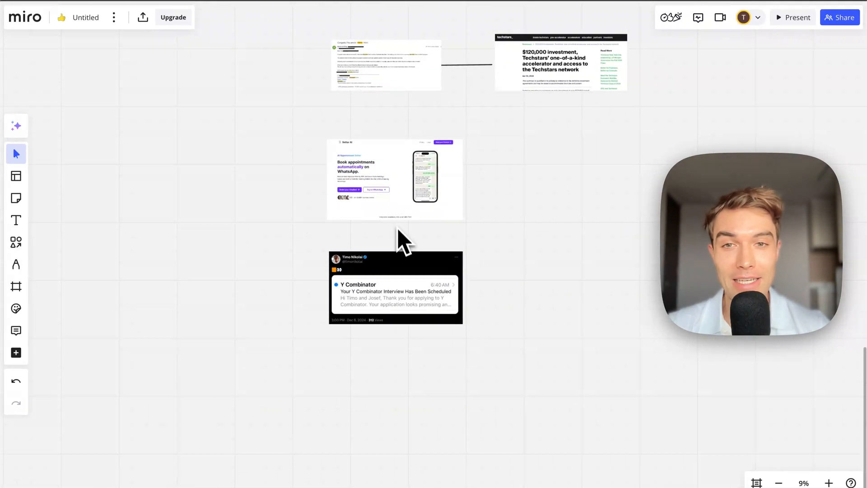
scroll(down, 3)
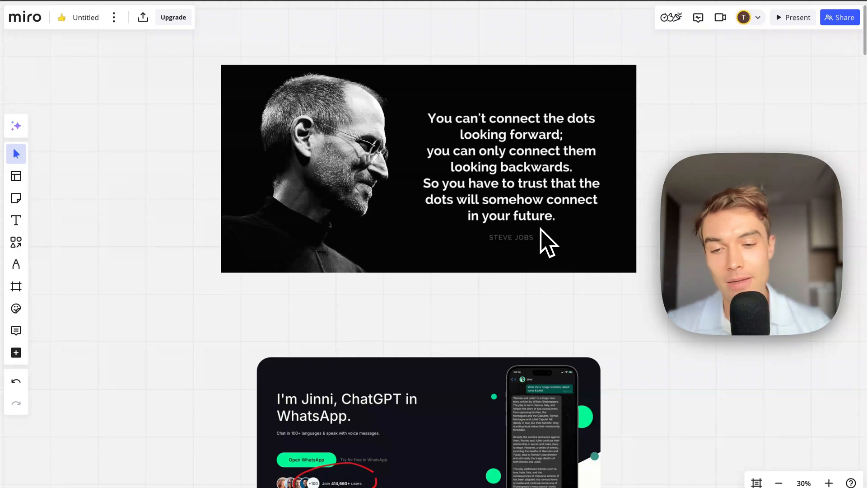
Step: Scroll down past the Jinni landing page to the video analysis screenshot with 1.7M views
scroll(down, 3)
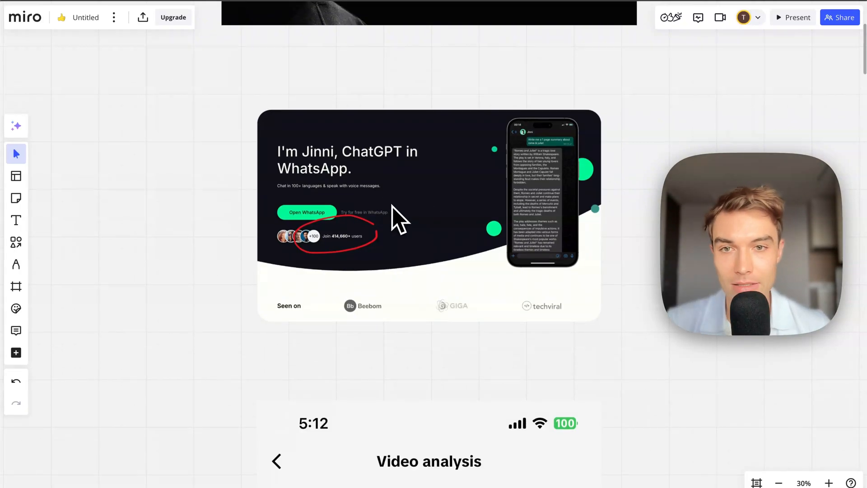
mouse_move(375, 269)
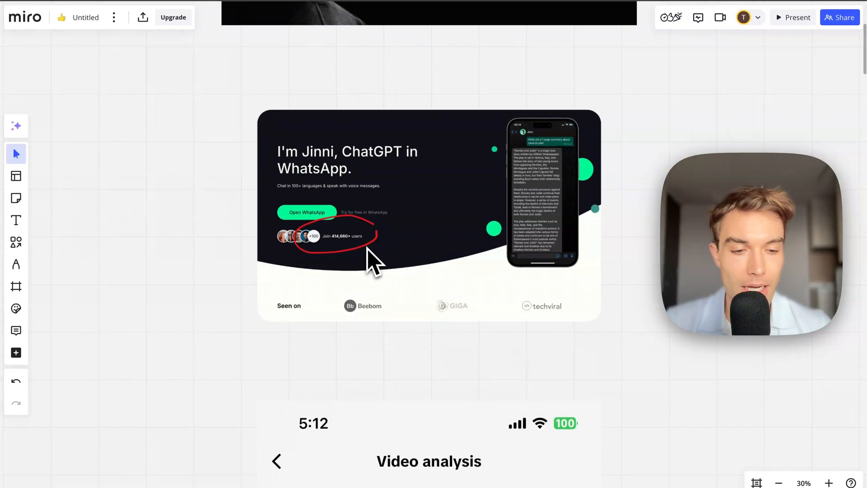
mouse_move(445, 318)
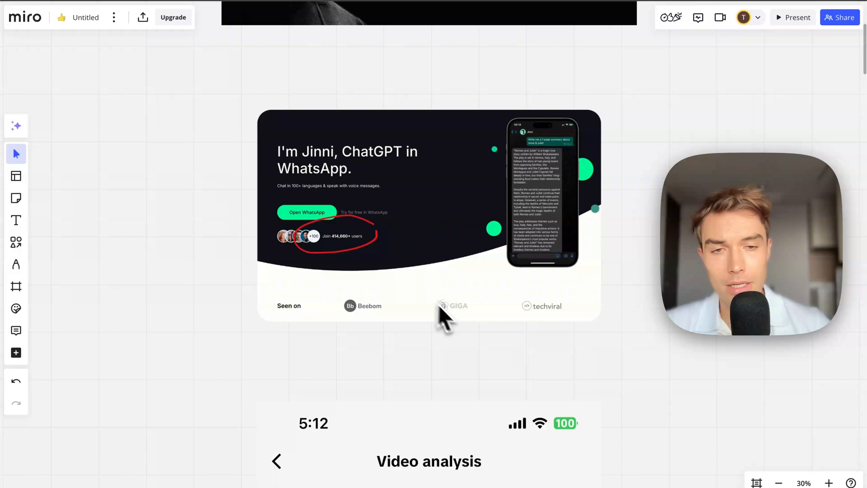
mouse_move(615, 282)
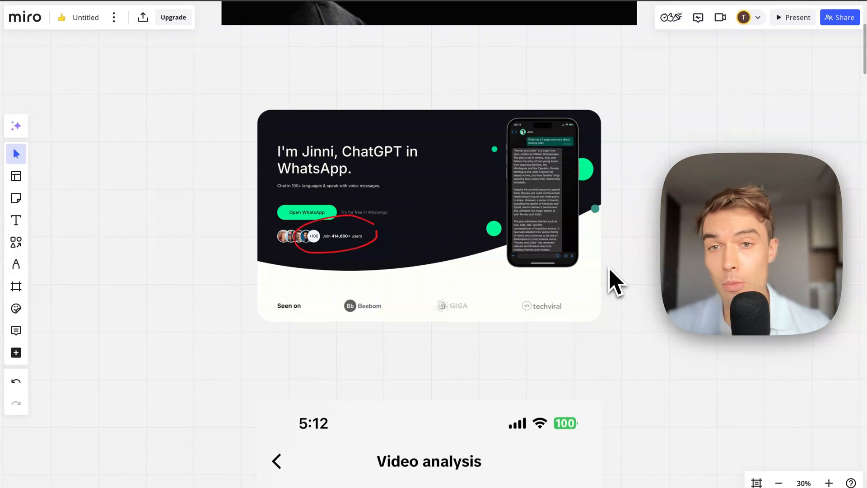
mouse_move(630, 320)
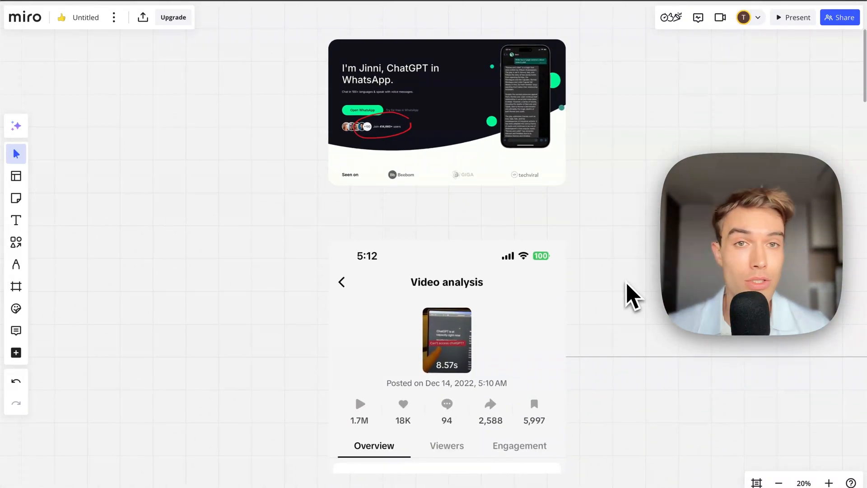
mouse_move(586, 287)
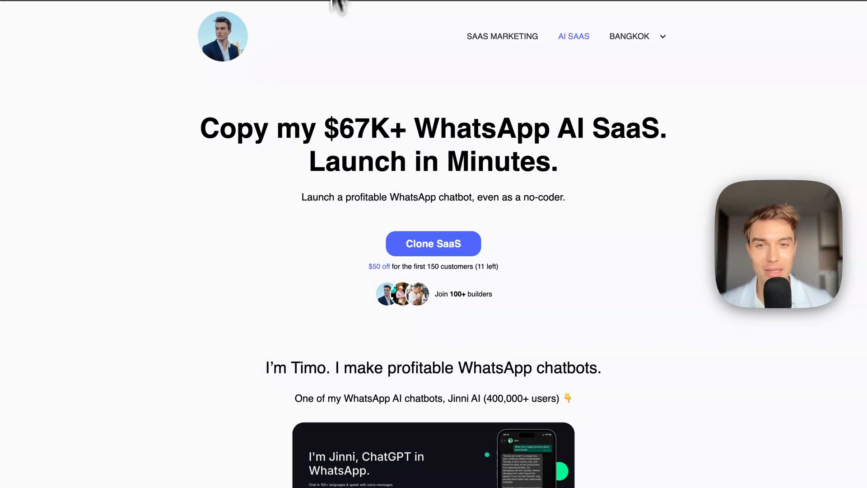
mouse_move(526, 302)
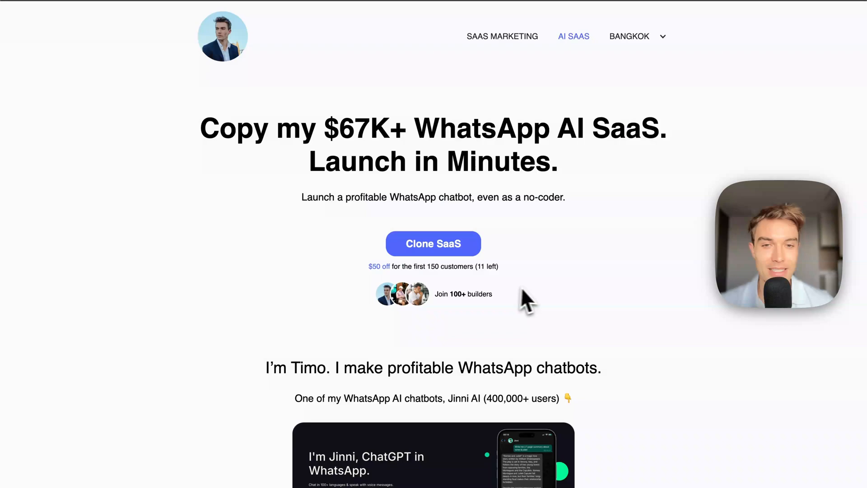
mouse_move(360, 255)
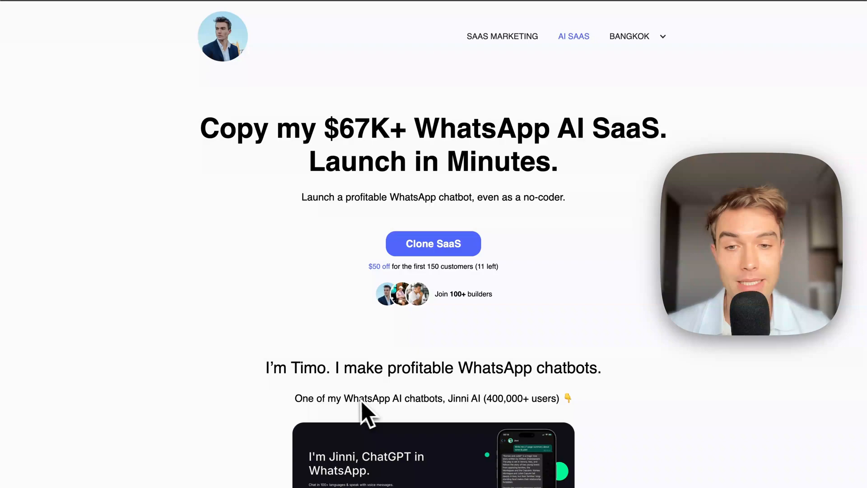
Step: Scroll the SaaS template landing page to its revenue chart and WhatsApp chatbot launch list
scroll(down, 3)
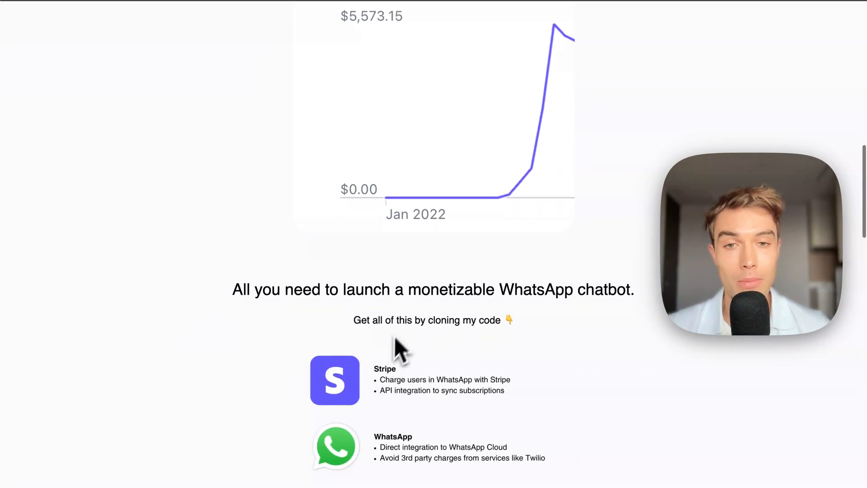
scroll(up, 3)
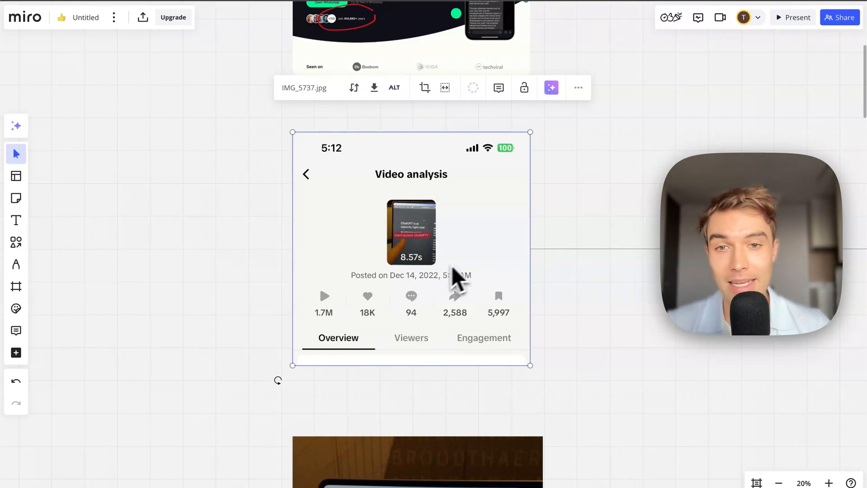
Step: Zoom out to show the 'Get views on TikTok' sheet beside the video analysis screenshot
scroll(down, 3)
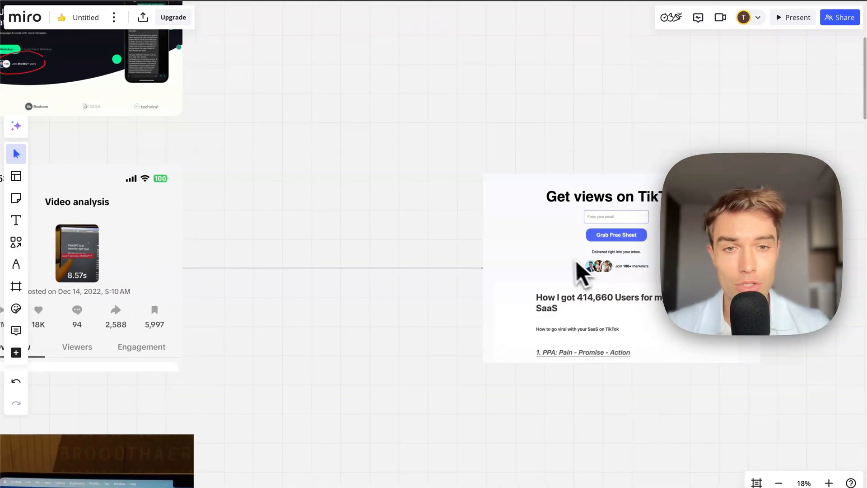
mouse_move(564, 323)
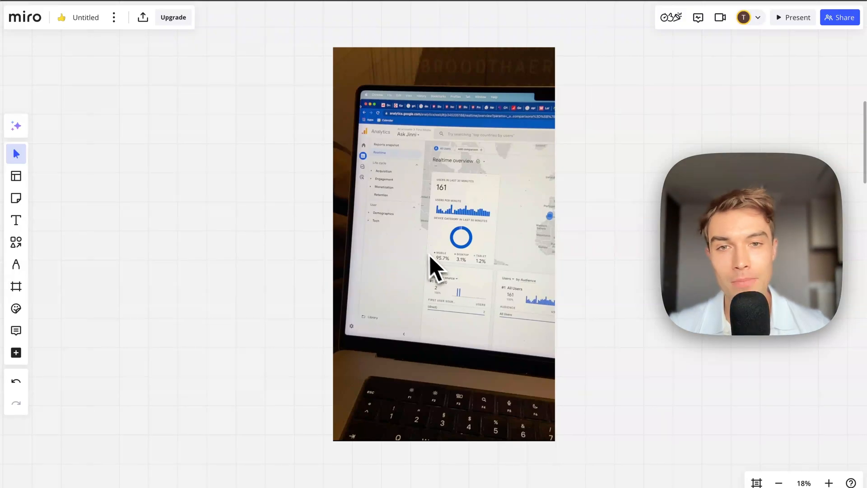
mouse_move(453, 282)
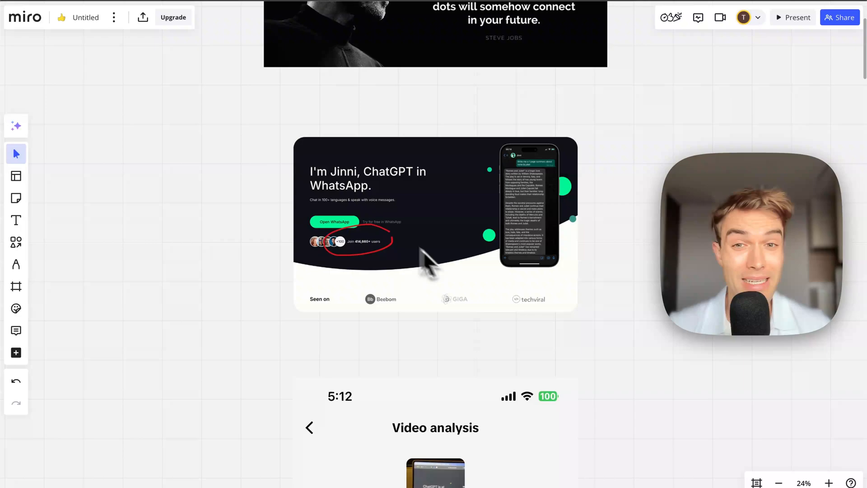
mouse_move(435, 232)
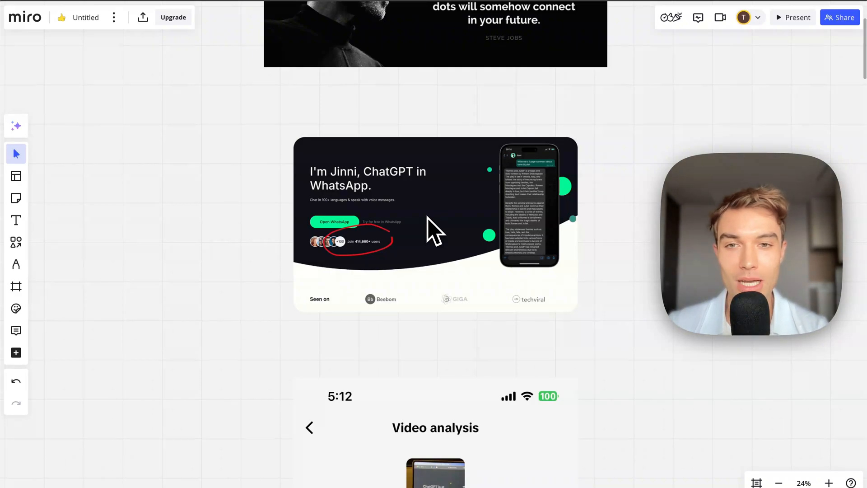
mouse_move(451, 271)
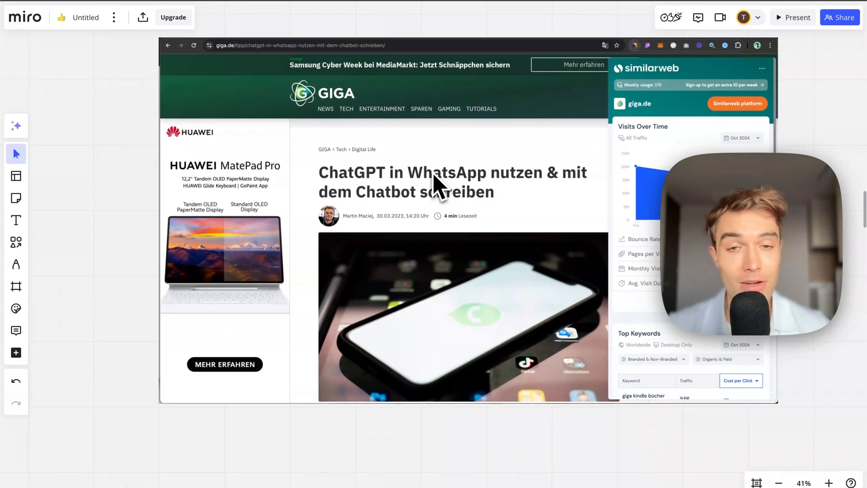
mouse_move(451, 216)
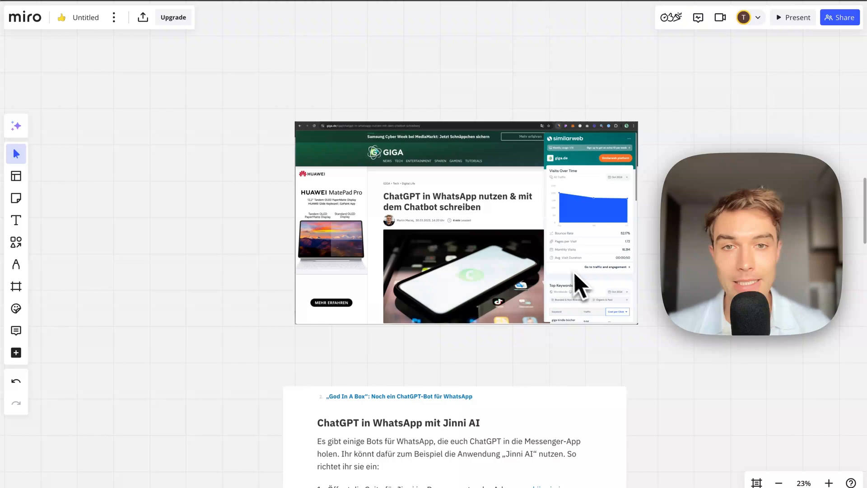
Step: Scroll past the GIGA guide screenshots to the phone full of Stripe notifications
scroll(down, 3)
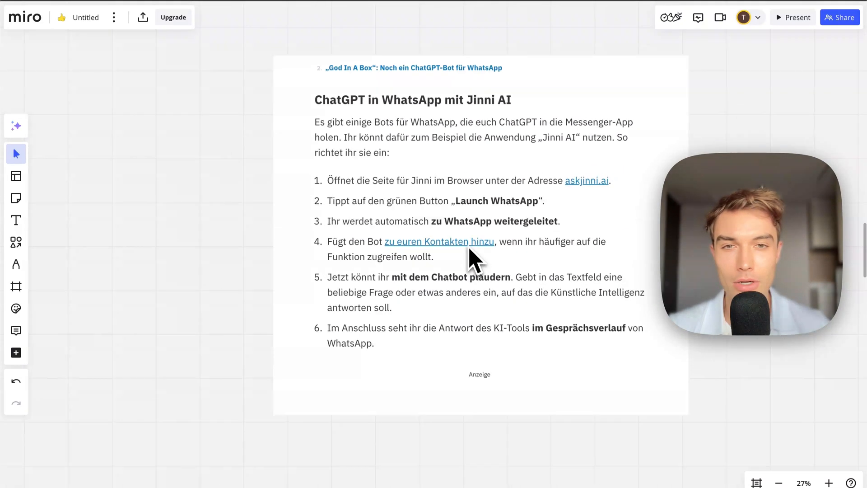
mouse_move(443, 245)
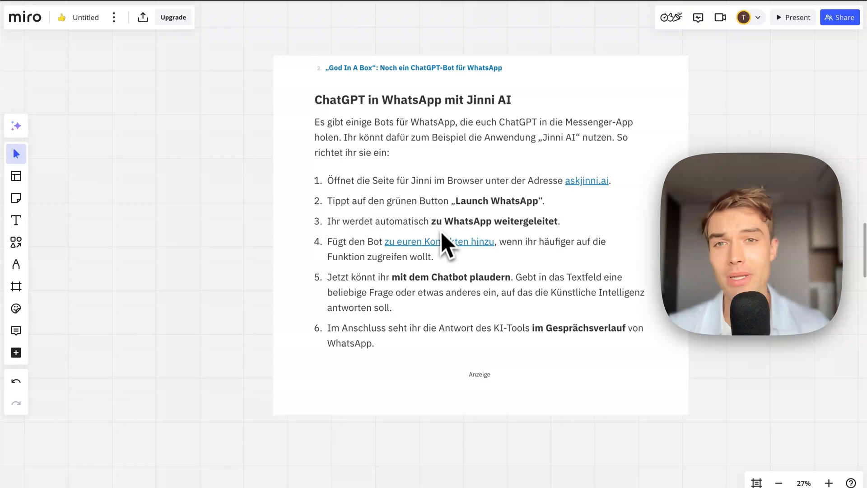
mouse_move(531, 271)
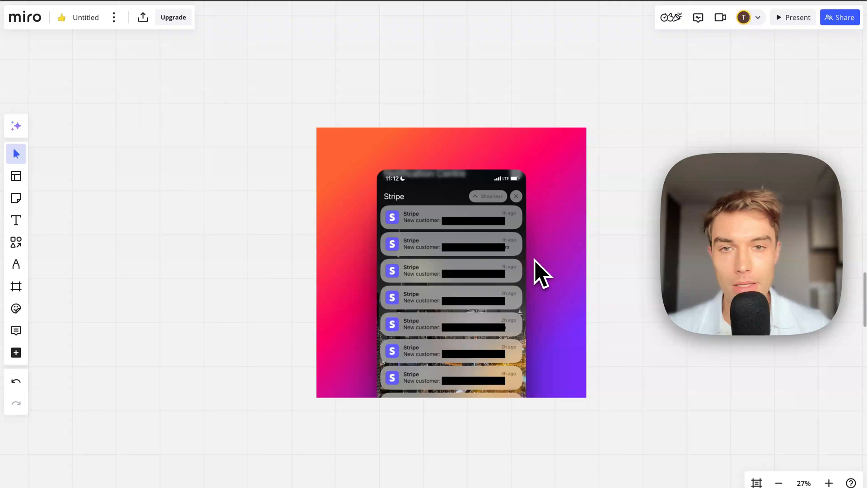
Step: Scroll past the Stripe image to the Techstars Berlin 'Congrats | You are in!' email
scroll(down, 3)
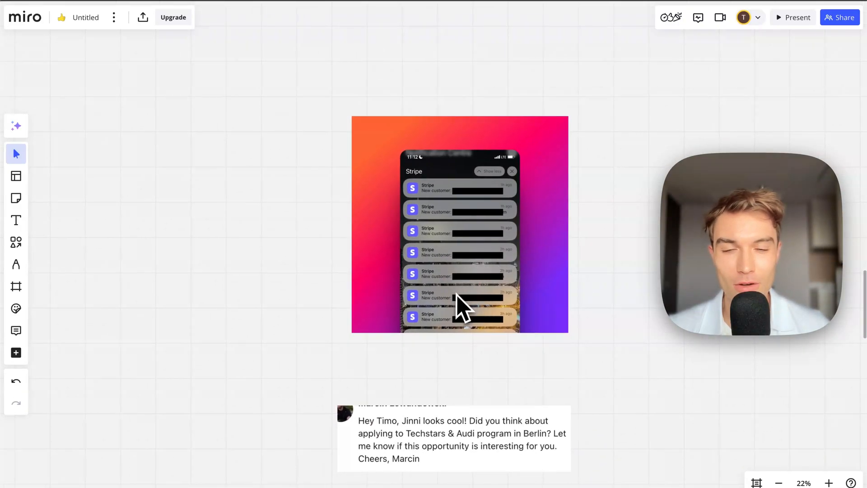
mouse_move(453, 266)
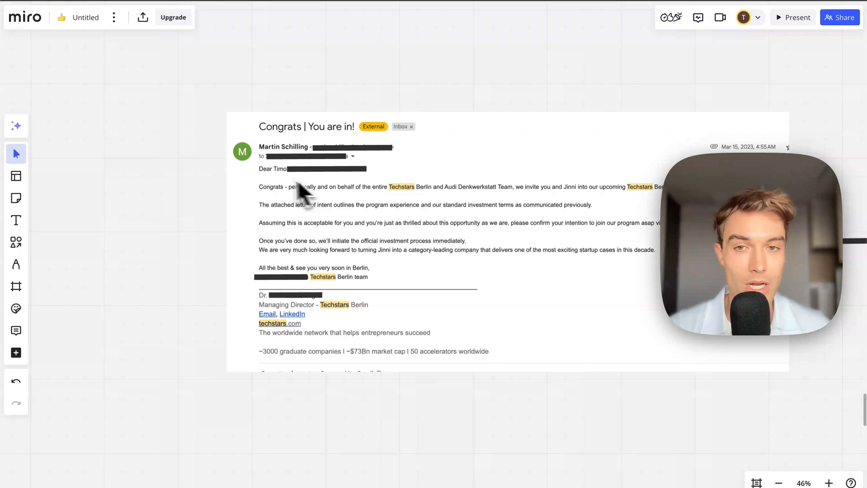
mouse_move(337, 238)
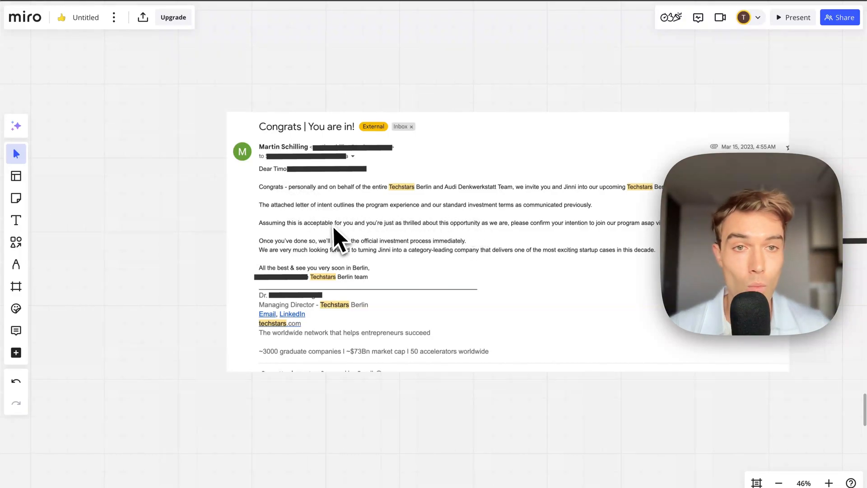
mouse_move(443, 249)
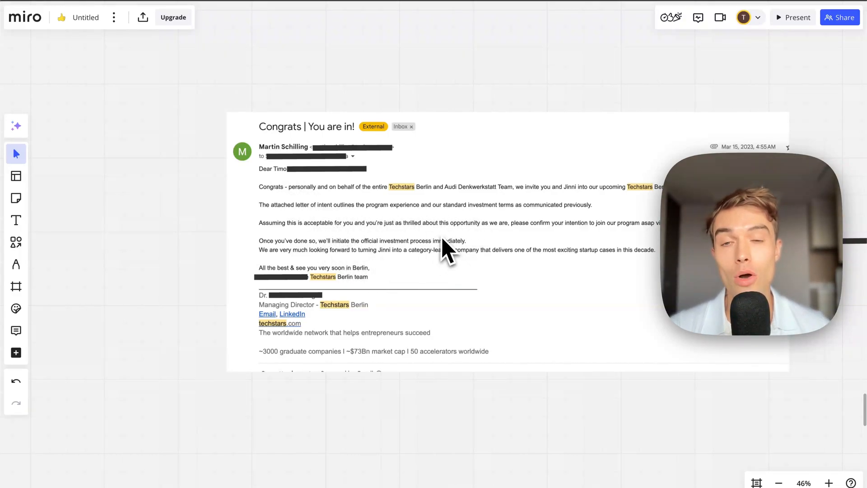
mouse_move(478, 190)
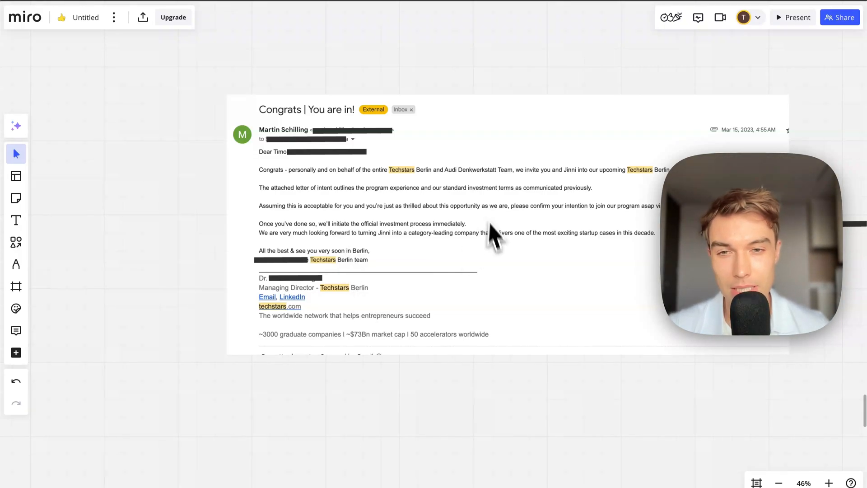
mouse_move(365, 349)
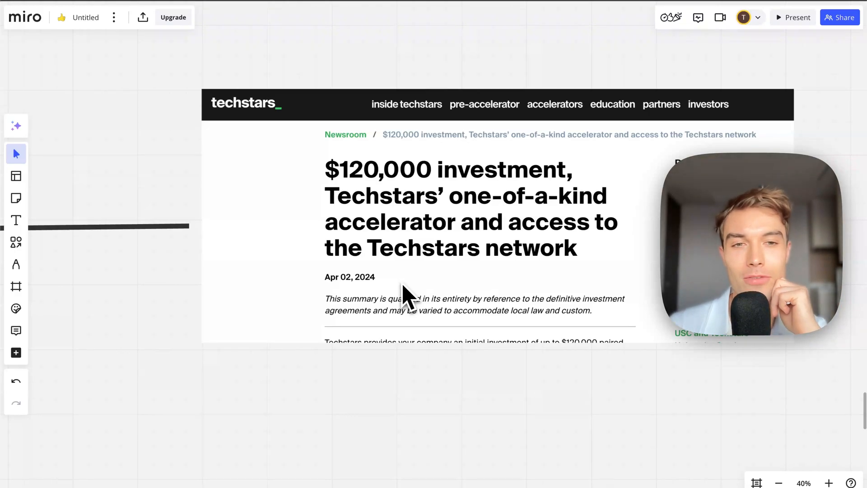
Step: Scroll the Techstars portfolio companies page to Zipline, Chainalysis and Remitly
scroll(down, 3)
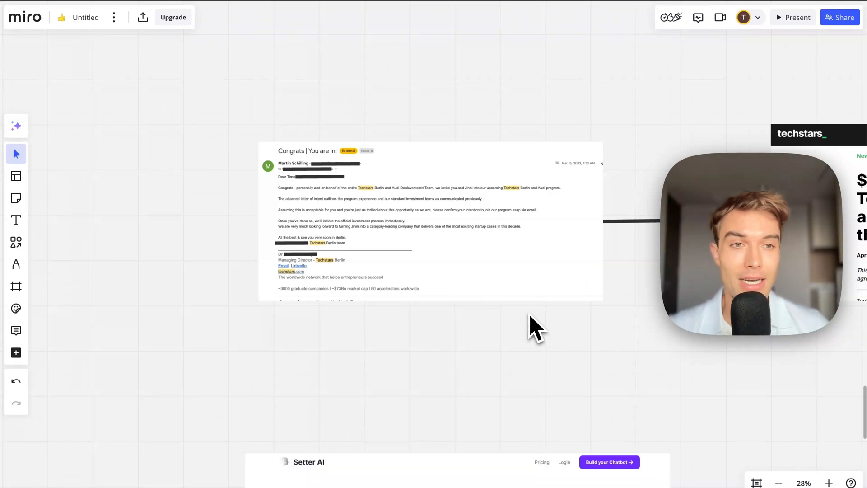
mouse_move(491, 224)
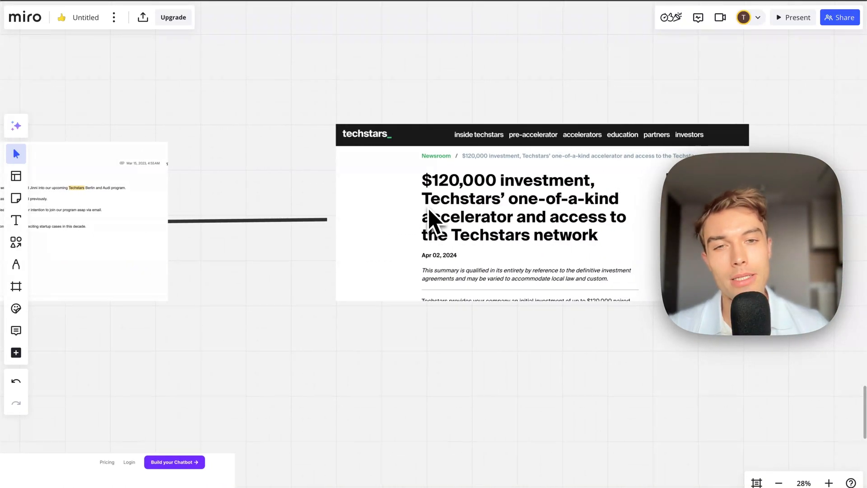
mouse_move(568, 263)
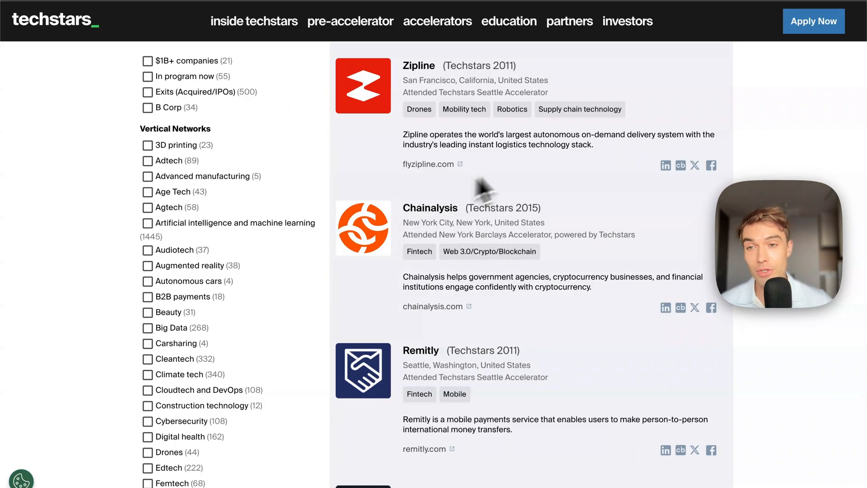
scroll(down, 3)
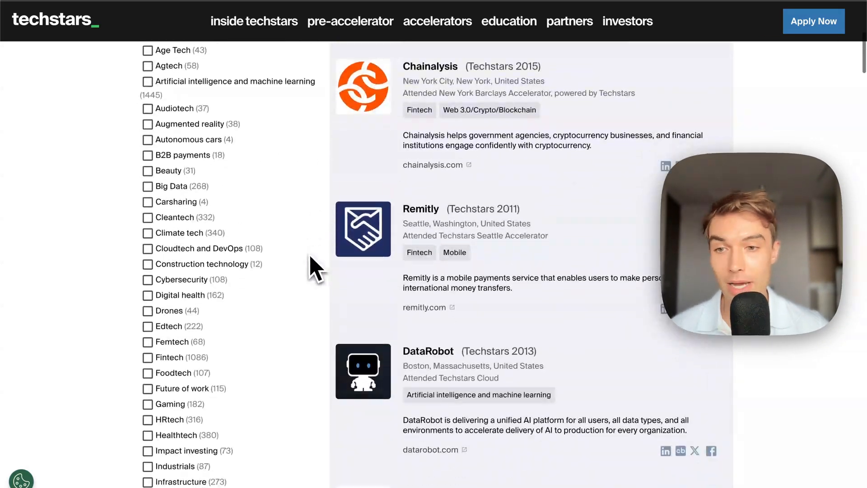
scroll(down, 3)
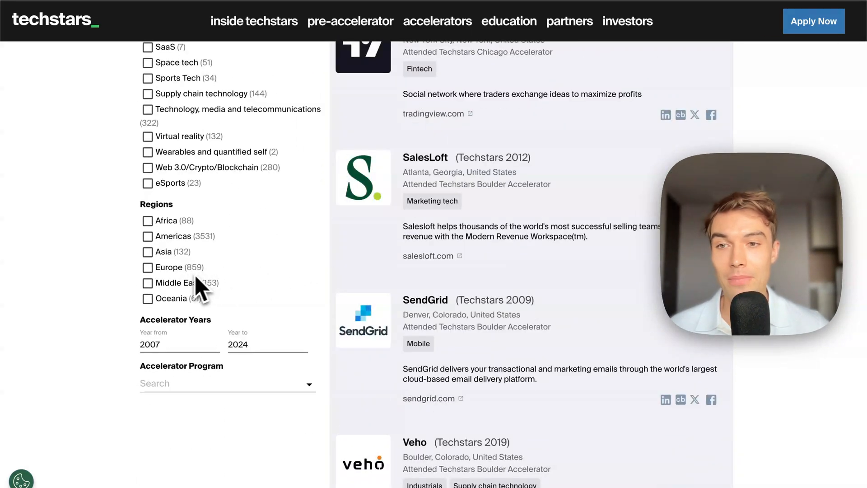
scroll(down, 3)
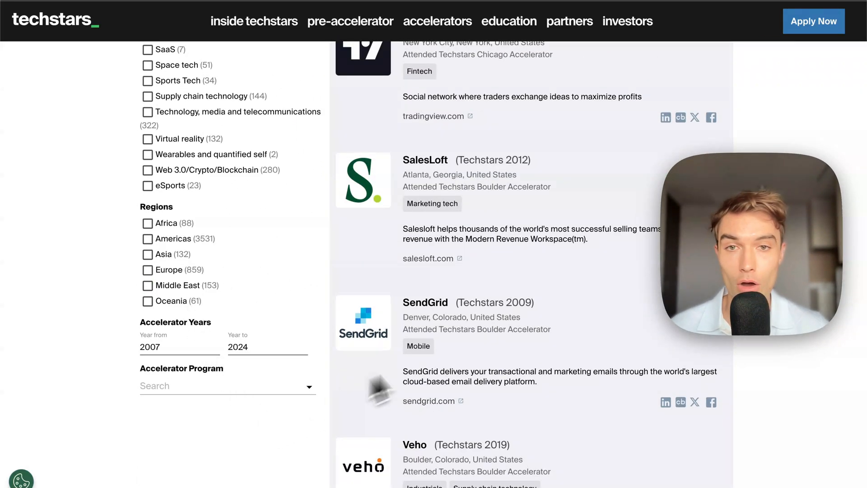
click(147, 270)
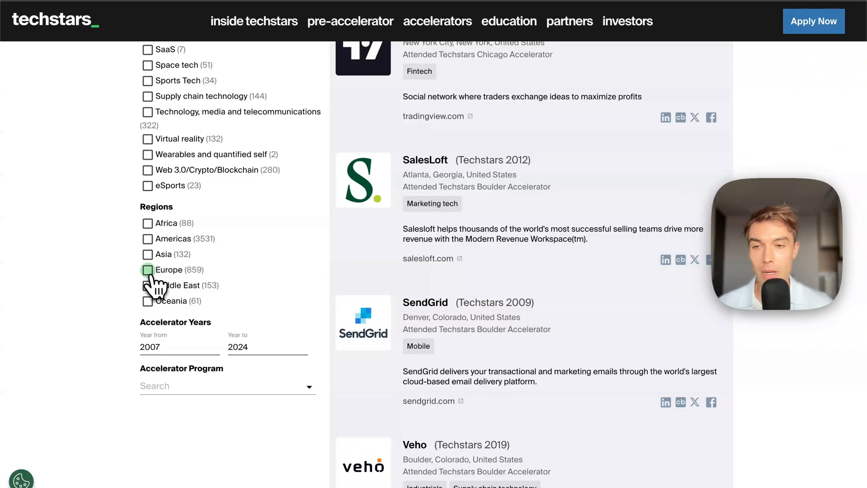
click(147, 269)
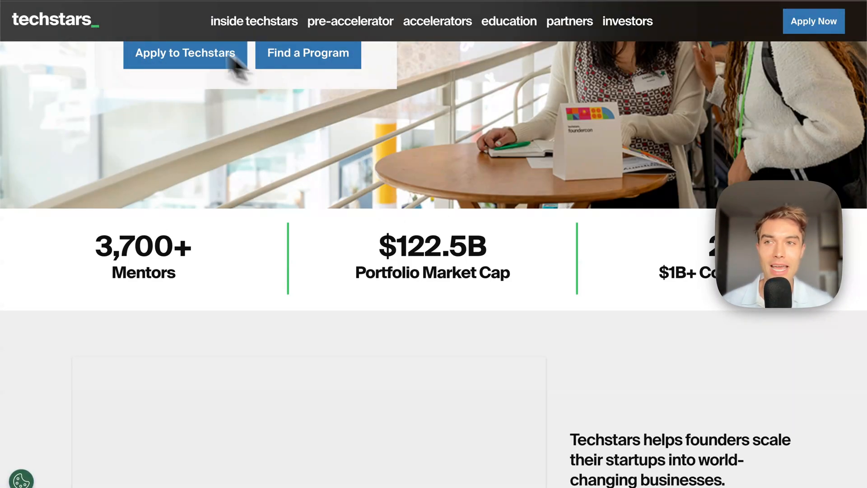
scroll(down, 3)
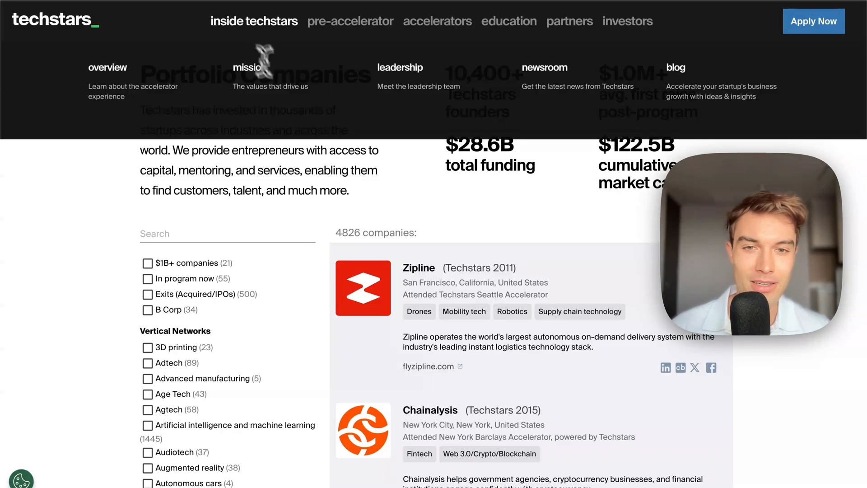
mouse_move(253, 21)
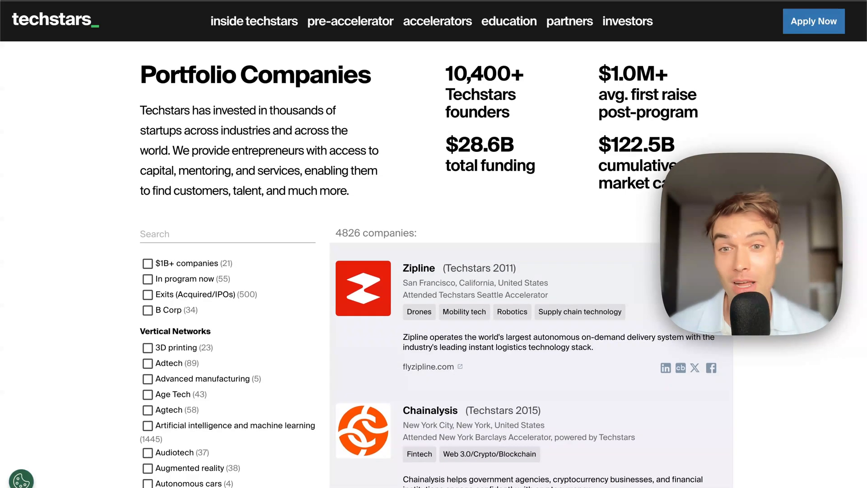
scroll(down, 3)
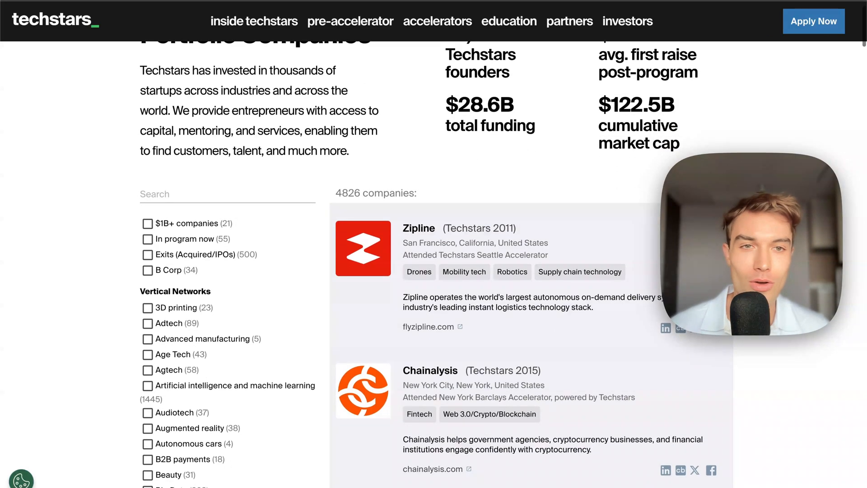
scroll(down, 3)
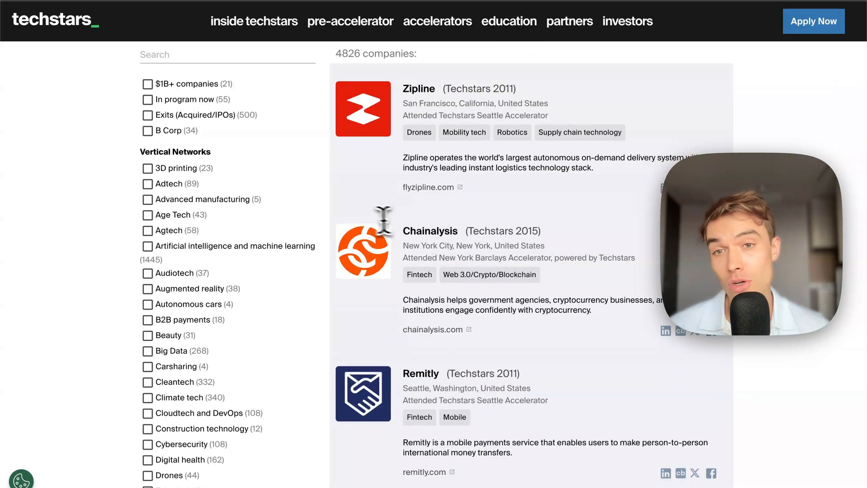
scroll(down, 3)
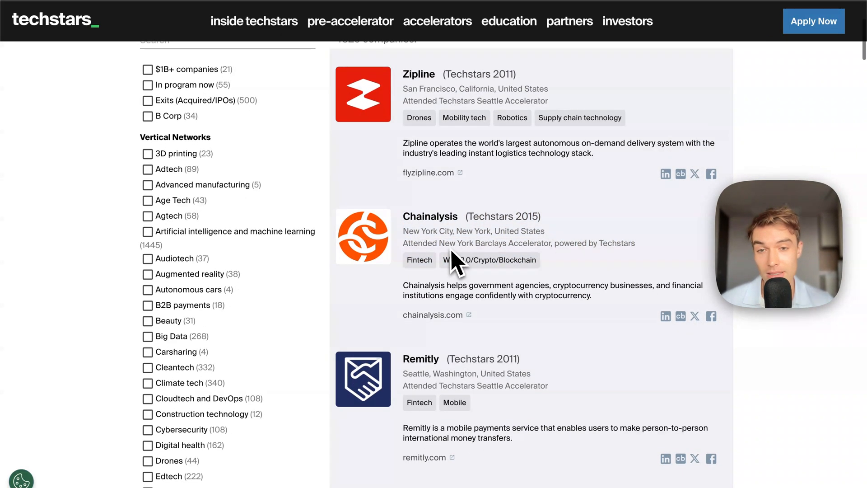
scroll(down, 3)
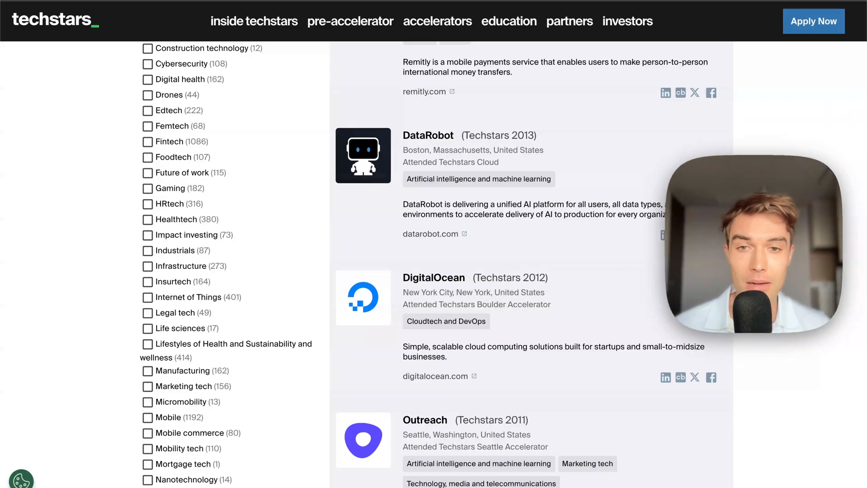
scroll(down, 3)
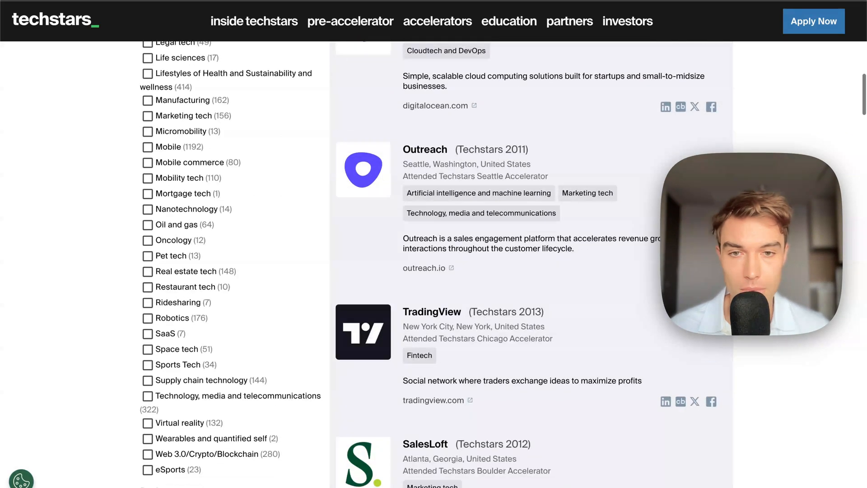
scroll(down, 3)
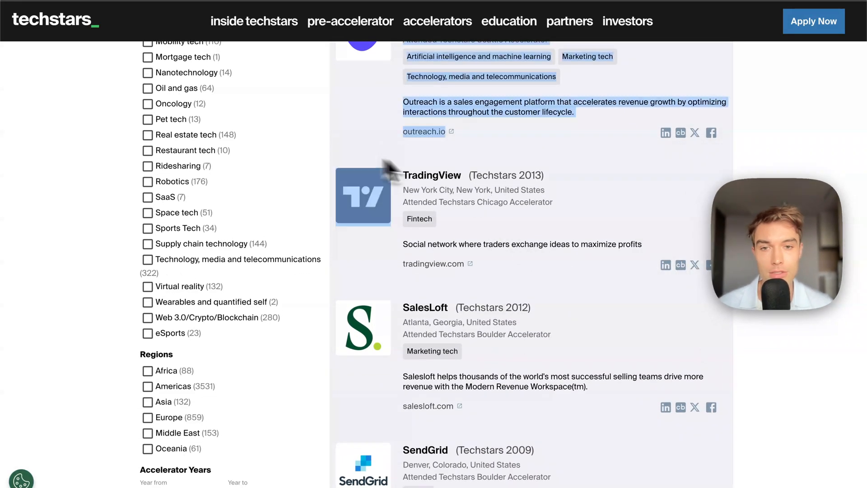
scroll(down, 3)
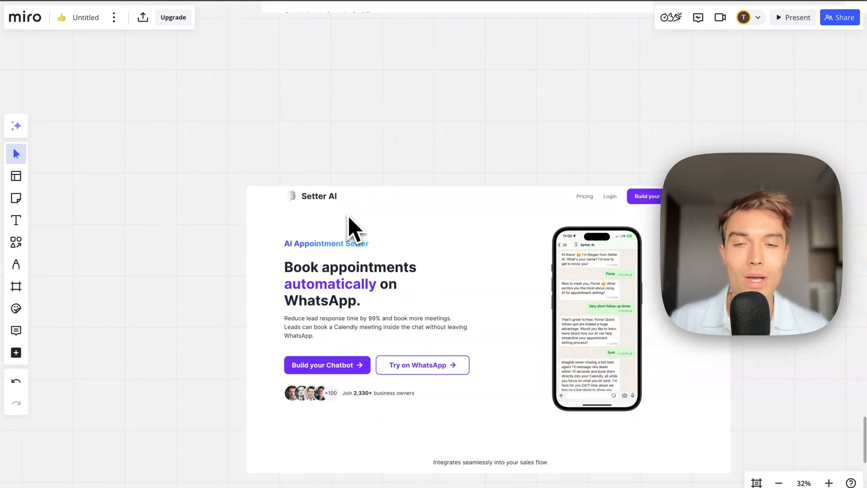
mouse_move(232, 277)
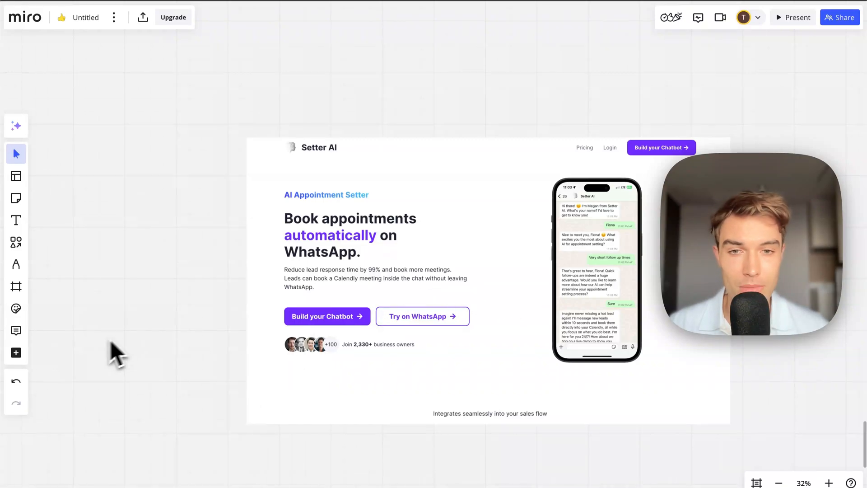
mouse_move(166, 292)
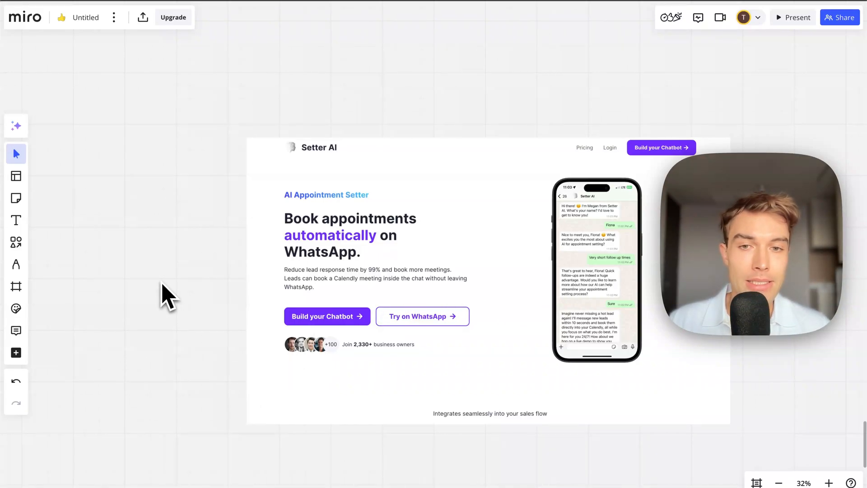
mouse_move(183, 320)
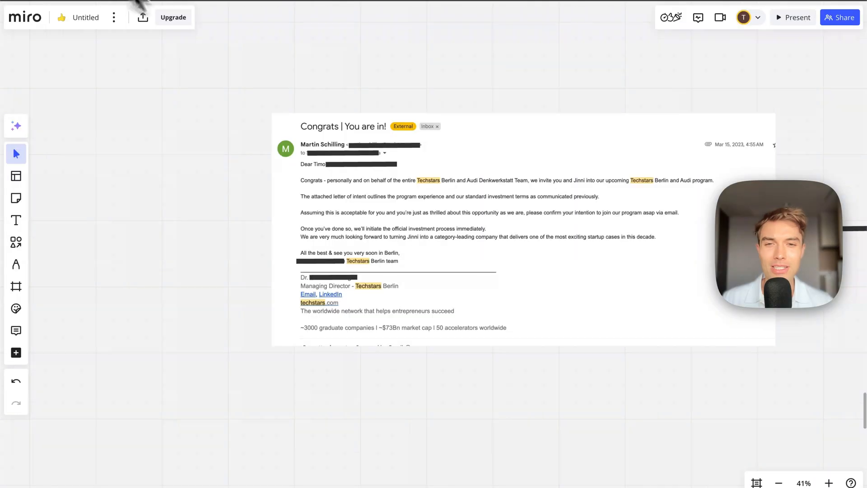
scroll(down, 3)
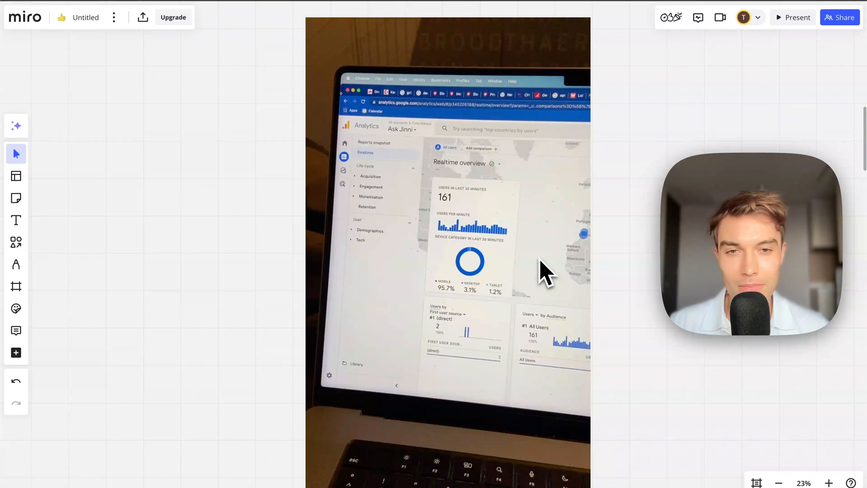
scroll(down, 3)
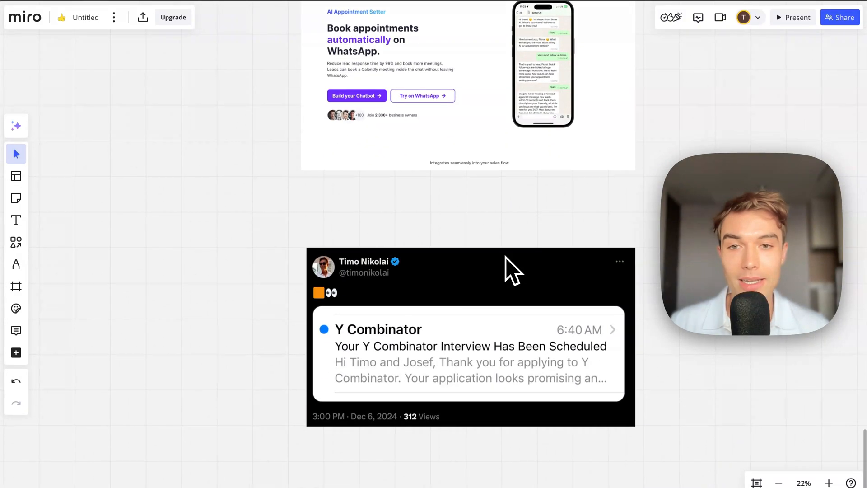
mouse_move(434, 332)
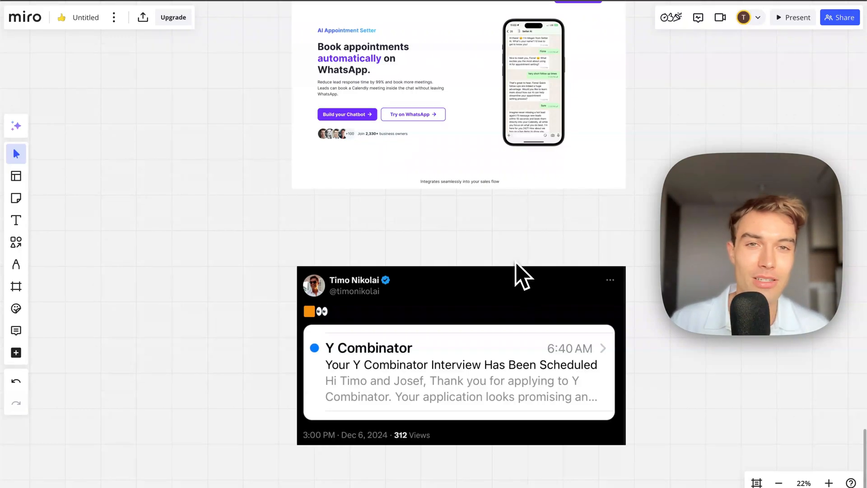
scroll(down, 3)
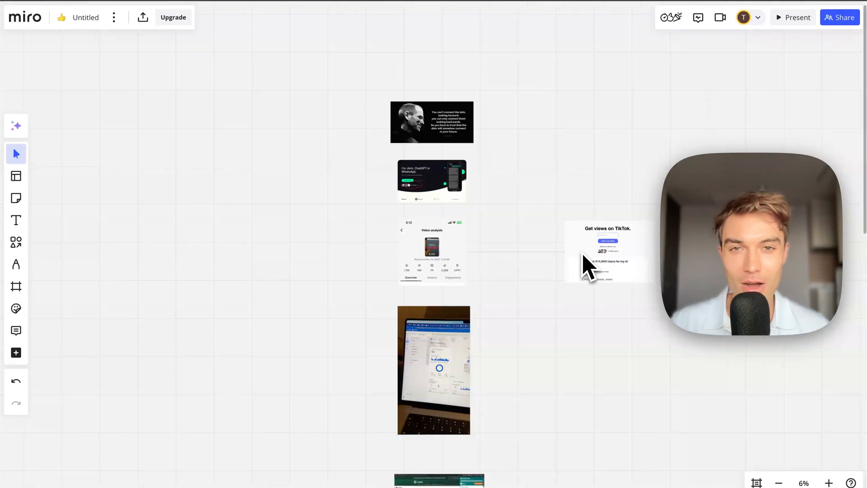
scroll(down, 3)
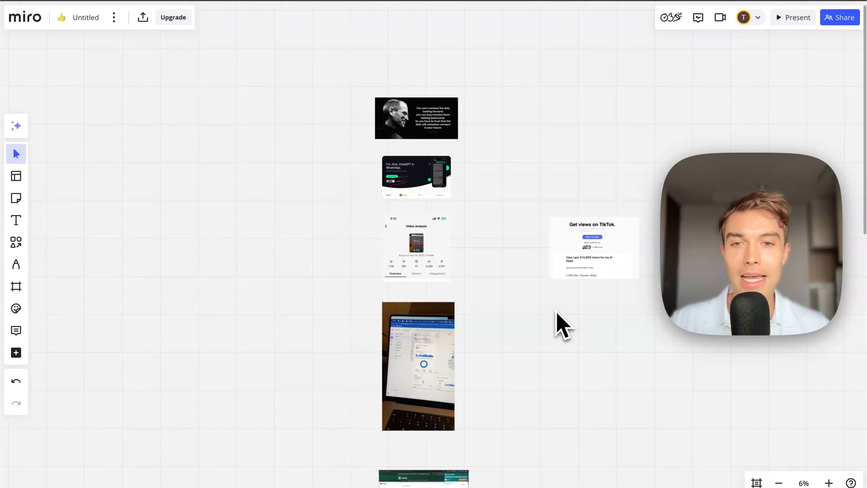
scroll(down, 3)
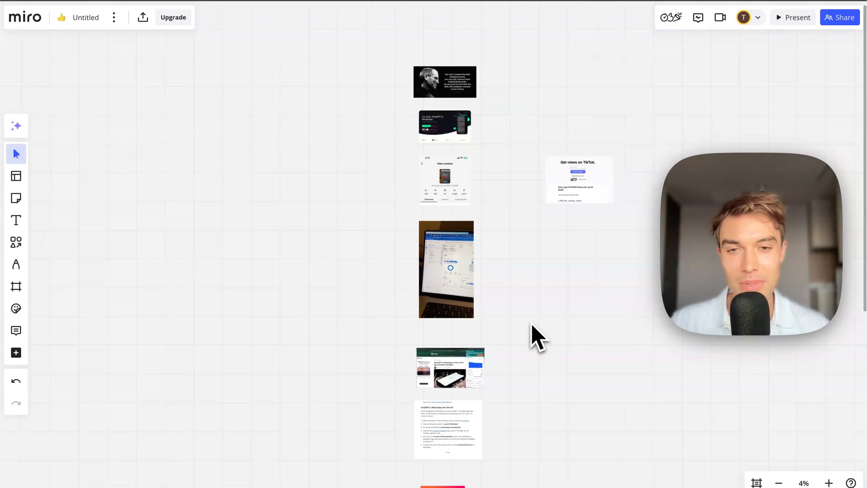
scroll(down, 3)
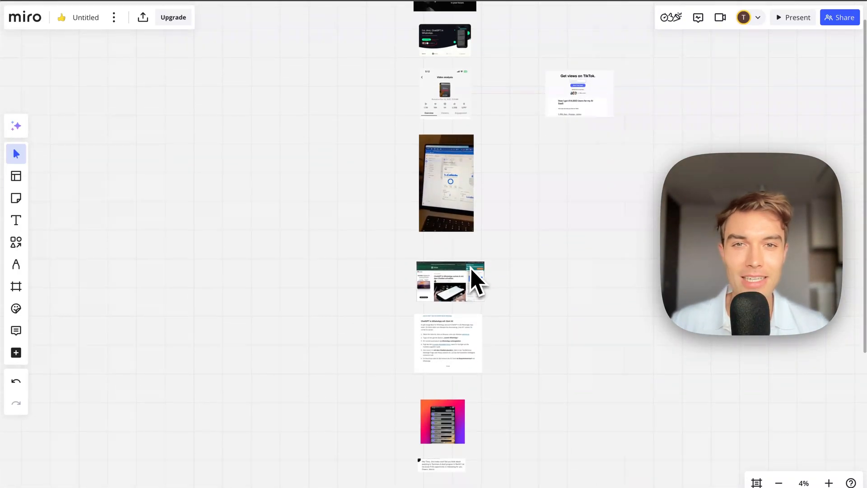
scroll(down, 3)
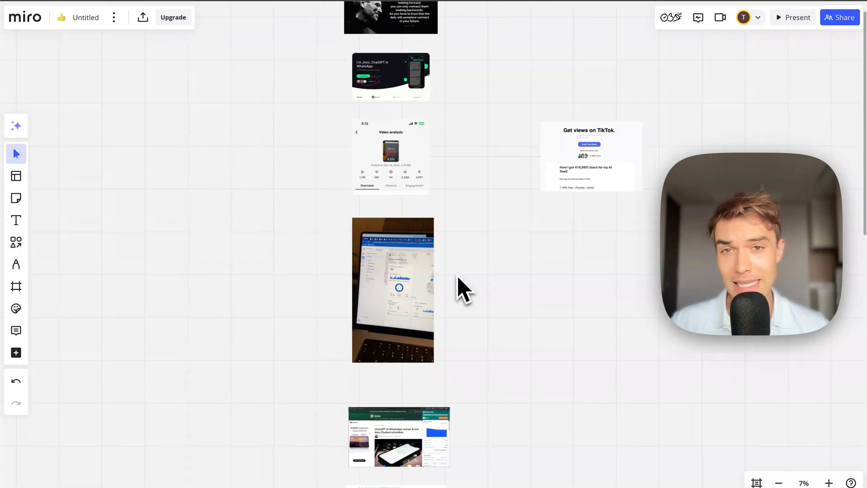